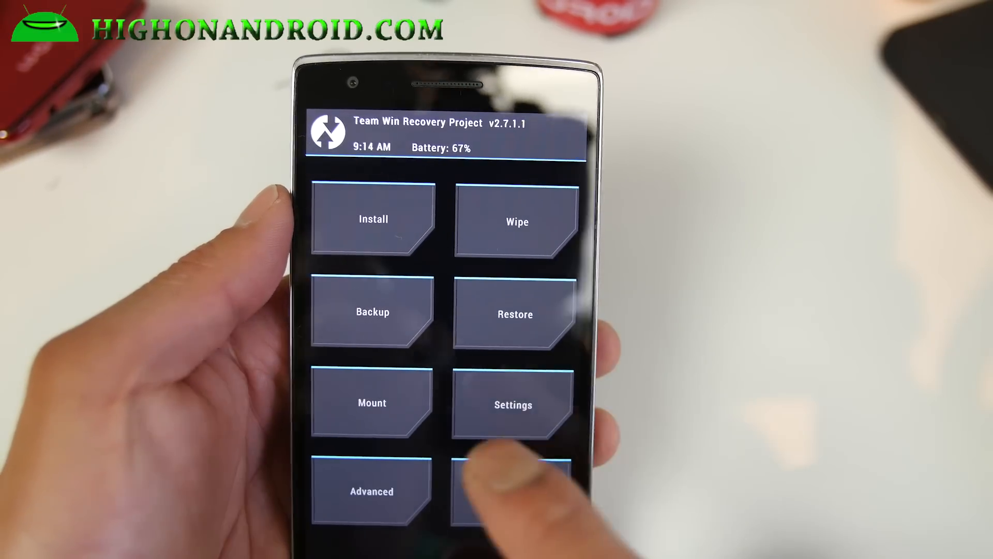
- Wipe Dalvik Cache, System, Data and Cache via Advanced Wipe, keeping Internal Storage
click(372, 312)
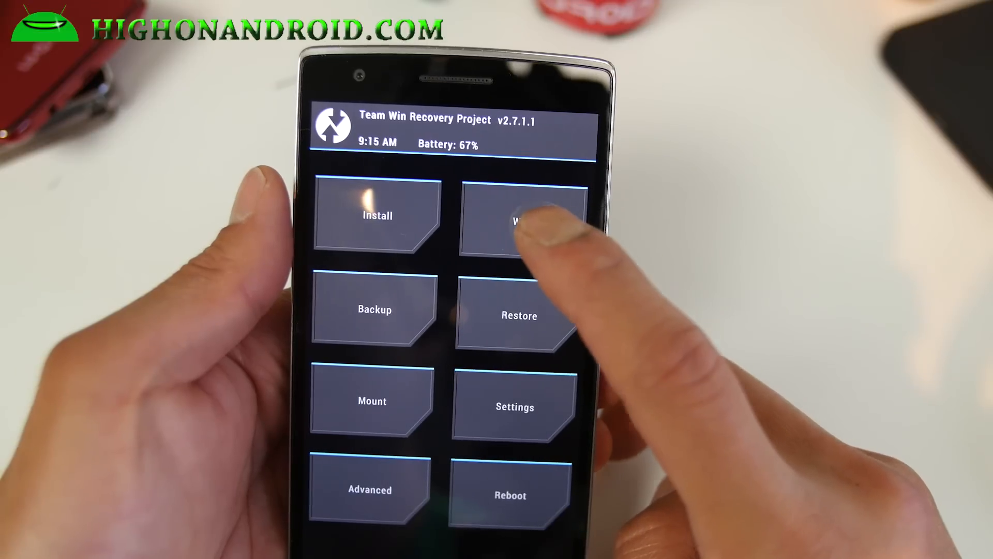
click(524, 224)
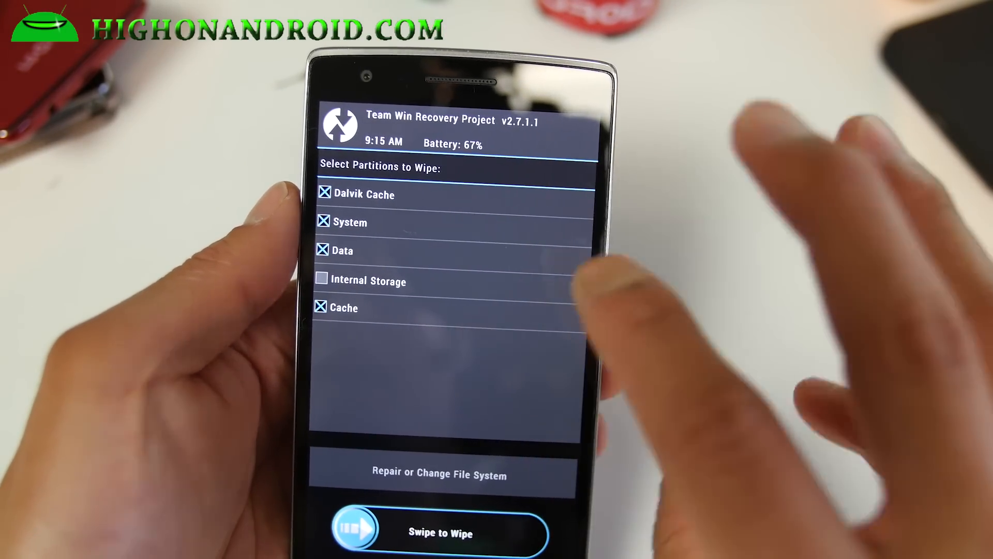
drag(356, 532, 495, 505)
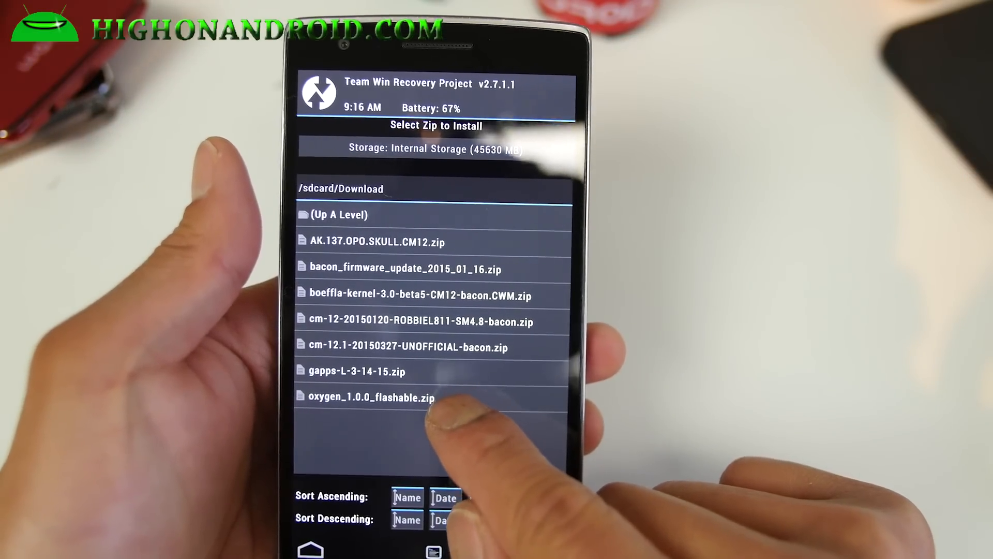
- Select oxygen_1.0.0_flashable.zip in /sdcard/Download as the package to flash
click(368, 395)
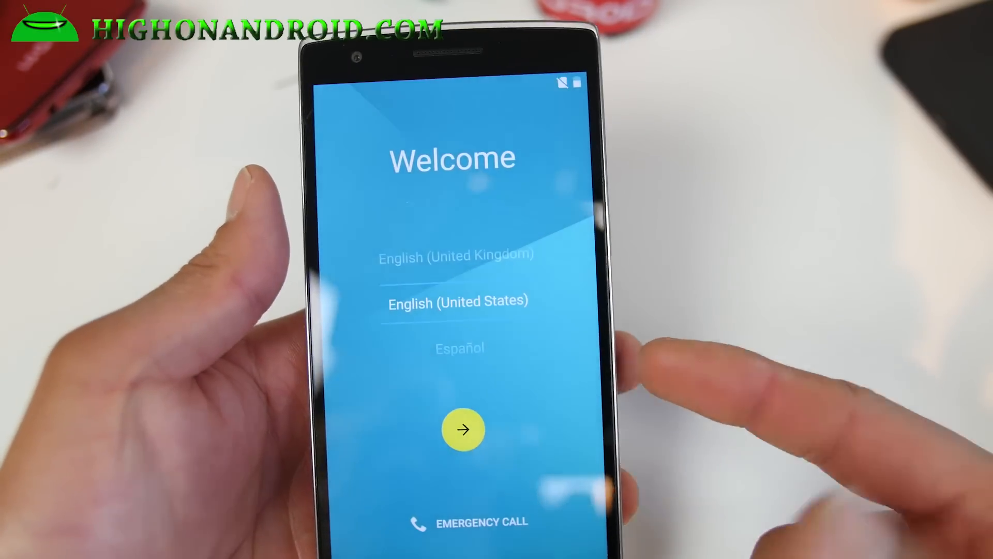
- Finish first-boot setup in English (United States), skipping Name and accepting Google services
click(463, 430)
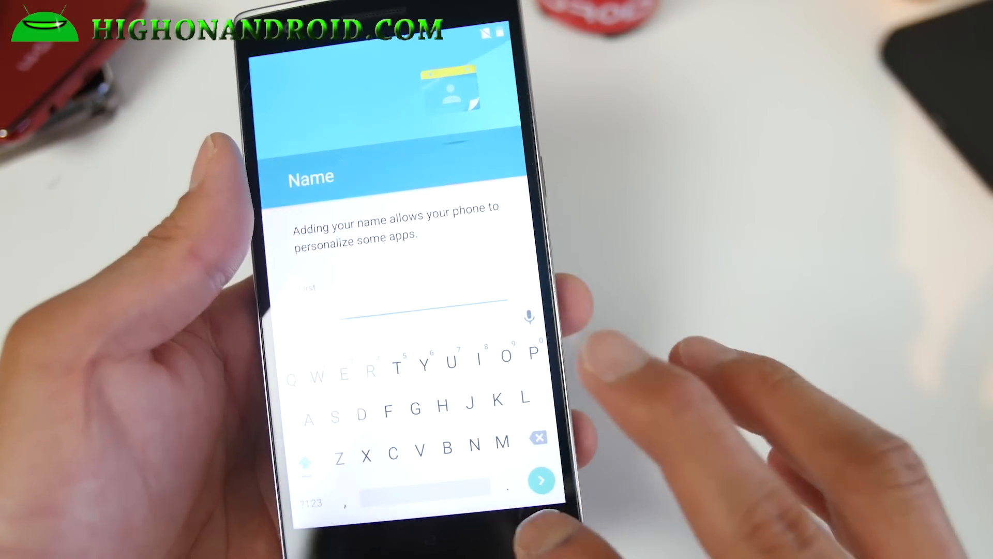
click(542, 480)
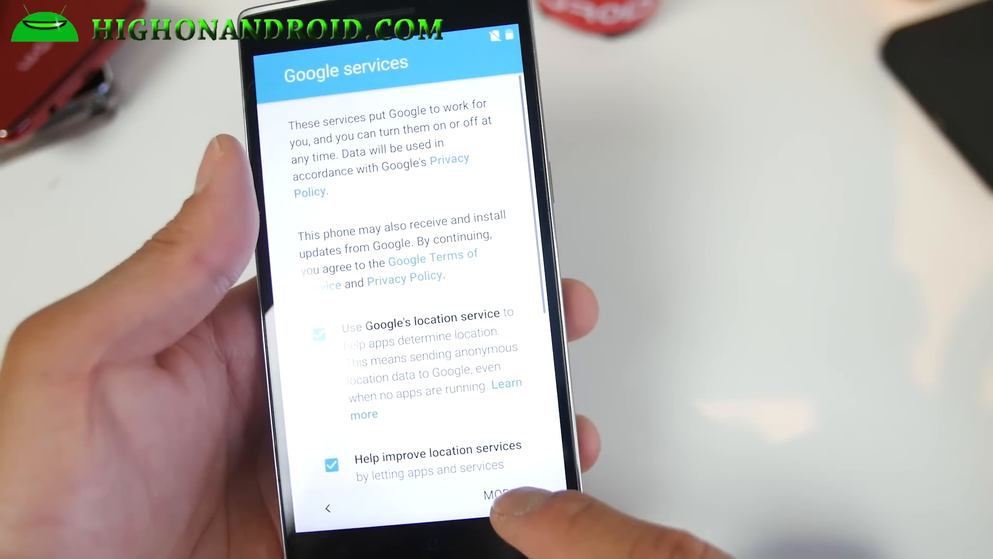
click(496, 495)
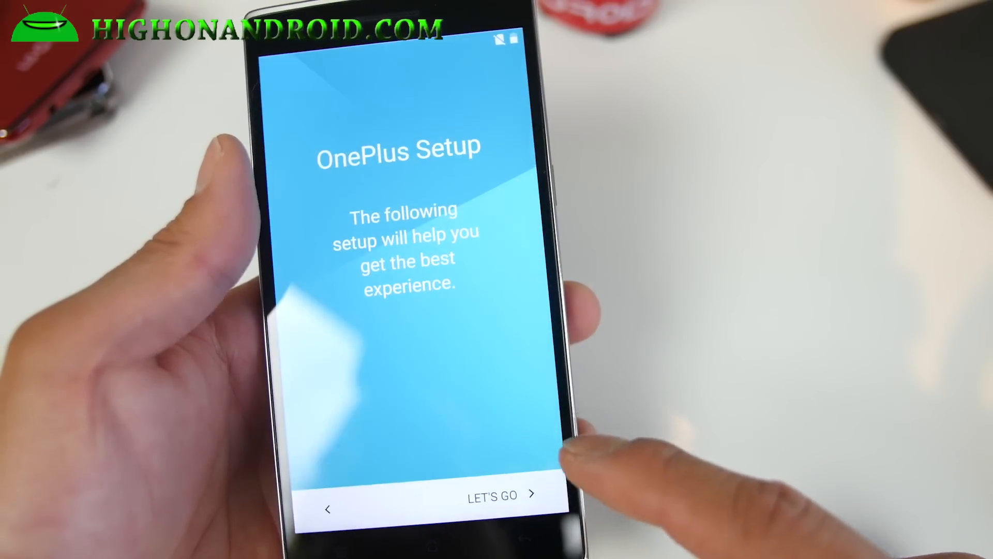
click(494, 498)
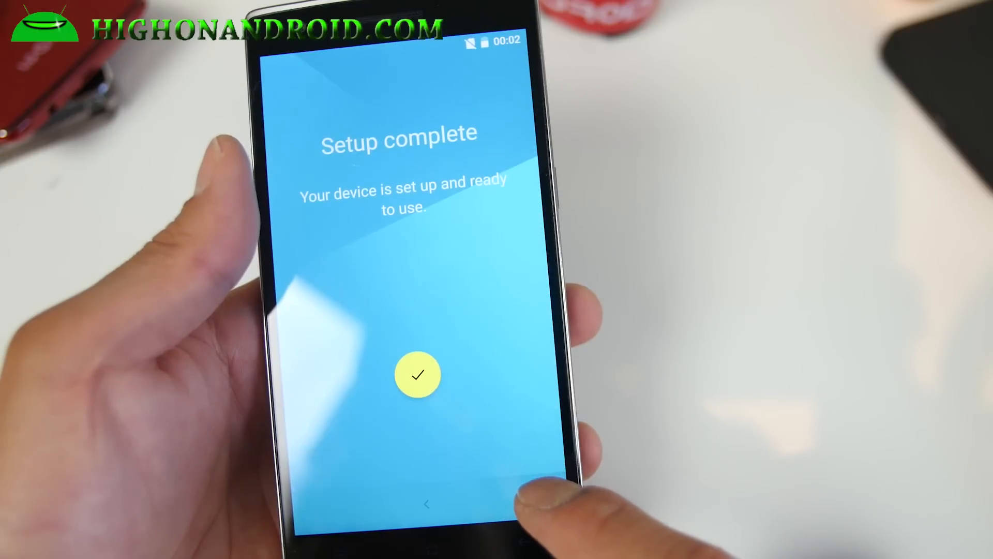
click(418, 376)
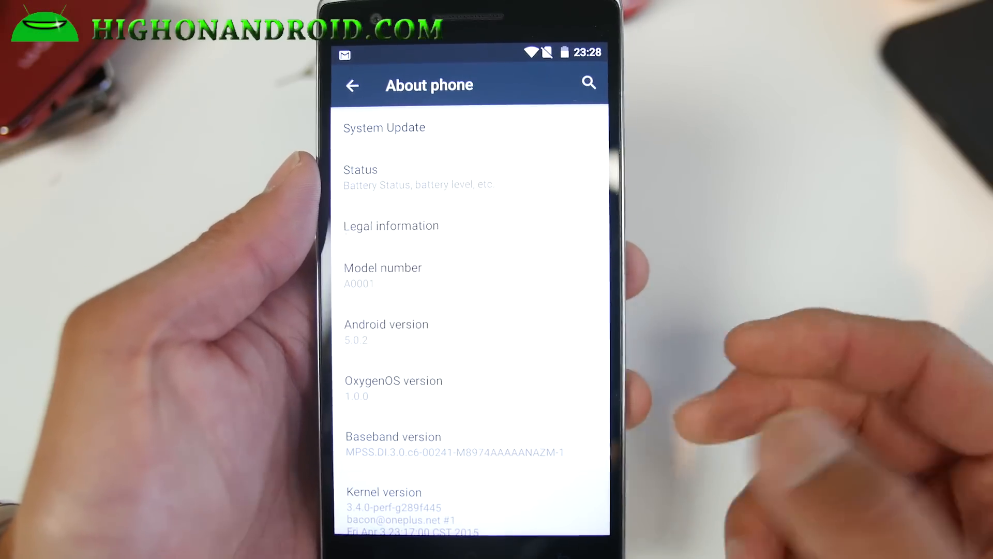
- Check the Gestures page toggles from Settings, then move on toward the file manager
click(355, 85)
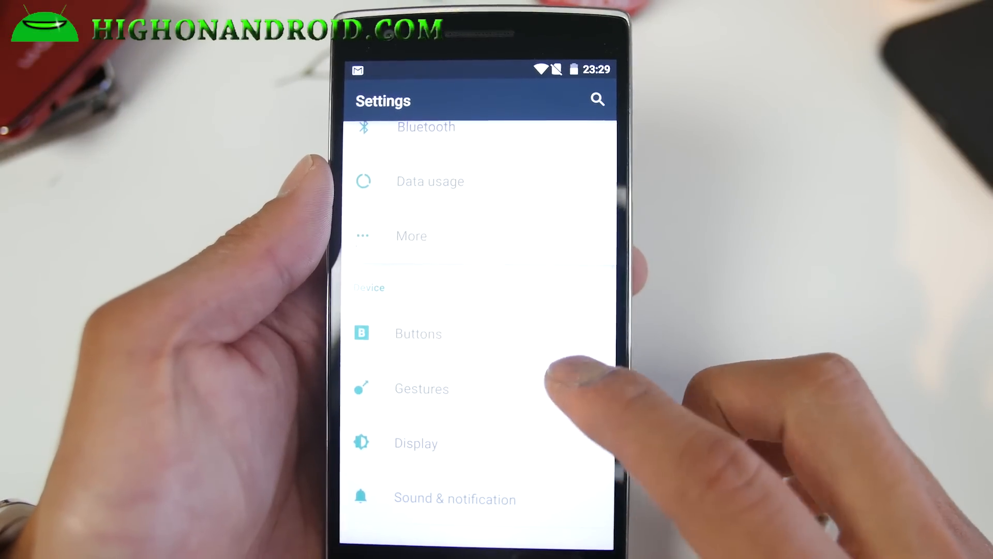
click(421, 388)
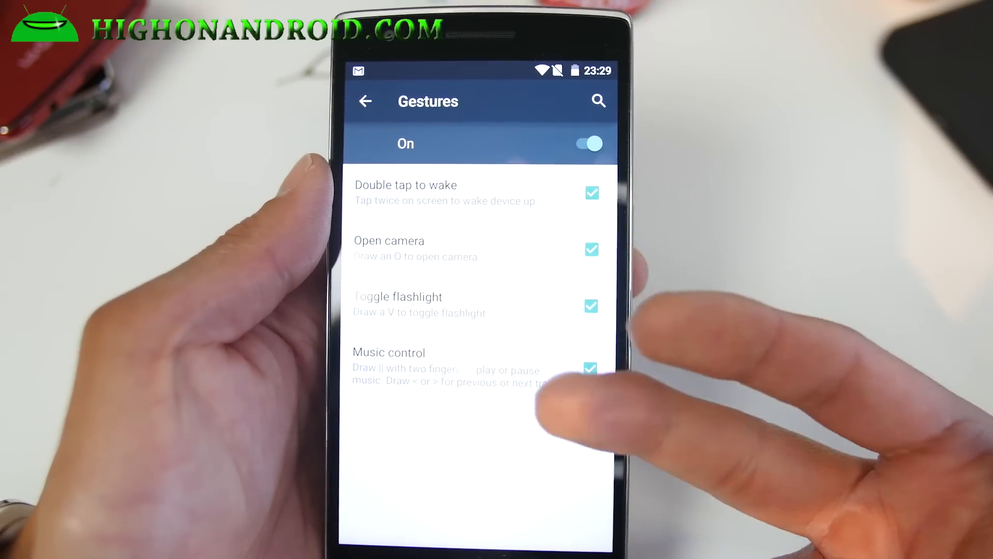
click(368, 102)
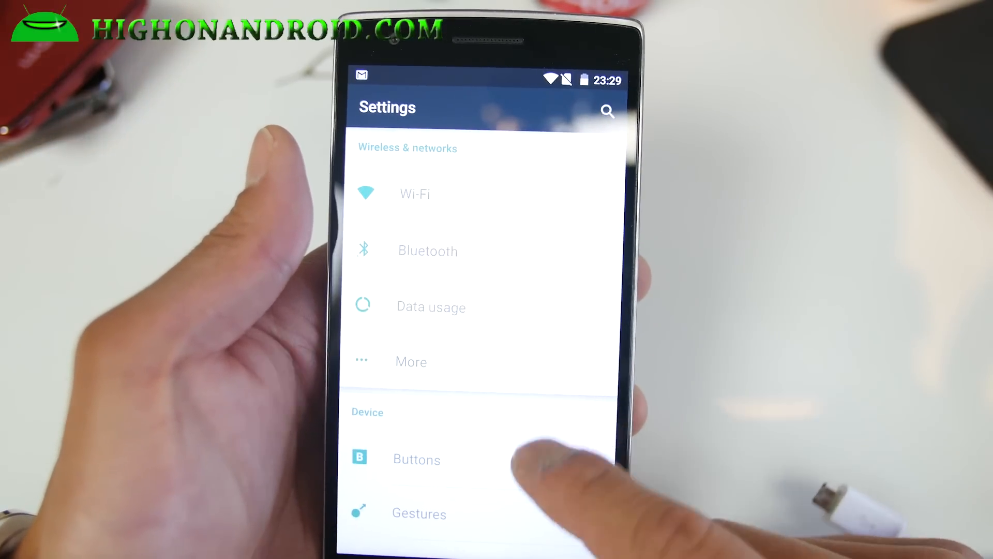
scroll(down, 3)
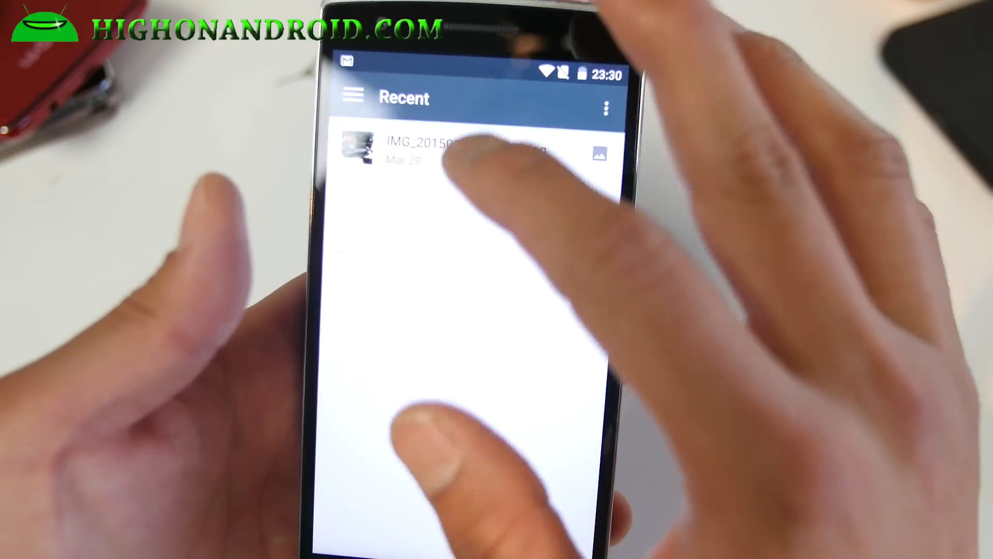
- Launch the Files app from the app drawer and browse Internal storage
click(354, 95)
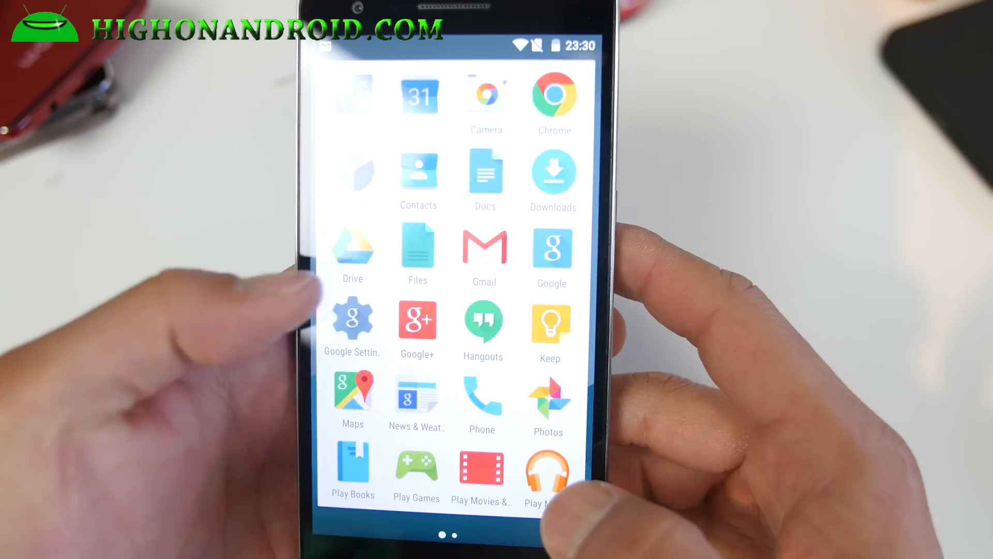
click(553, 170)
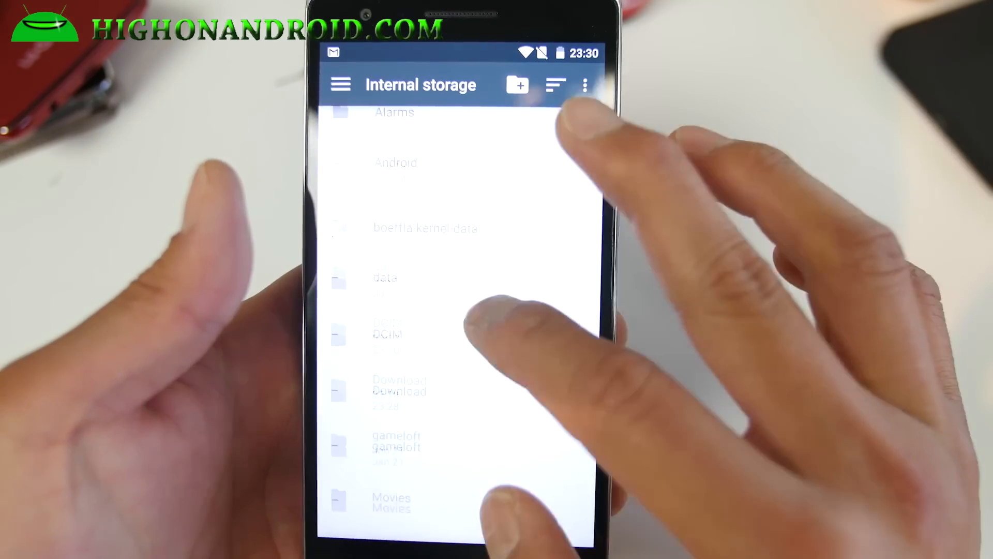
click(398, 388)
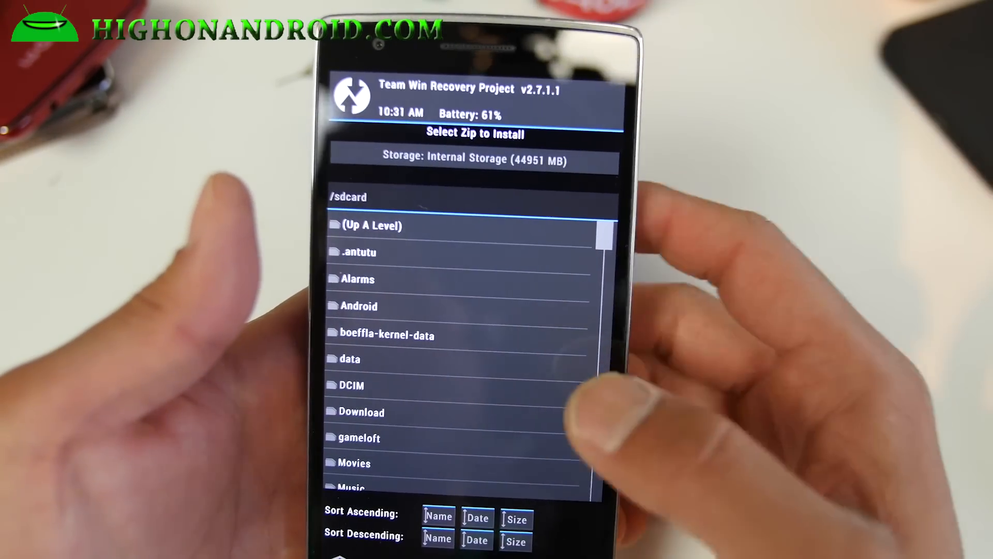
- Choose UPDATE-SuperSU-v2.37.zip from the Download folder for flashing
click(361, 412)
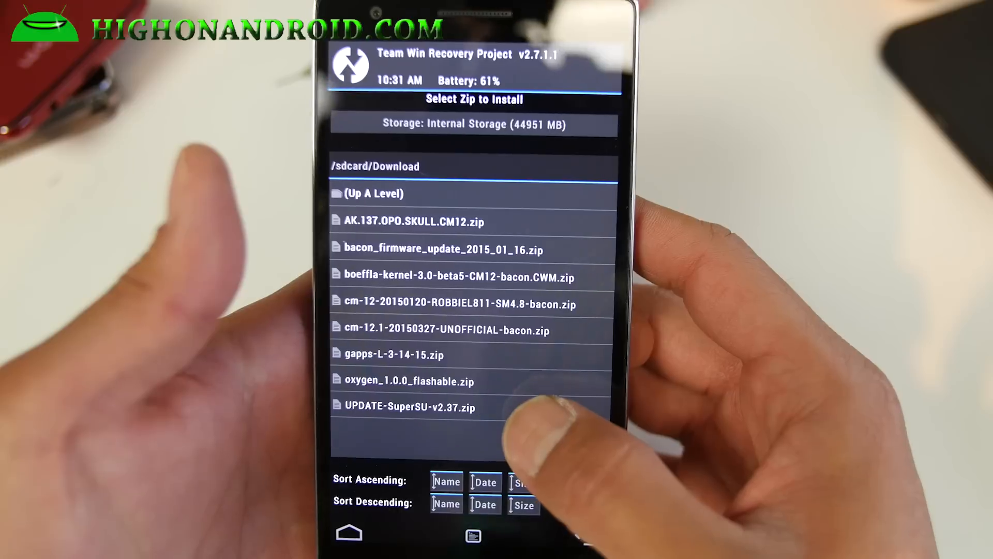
click(401, 406)
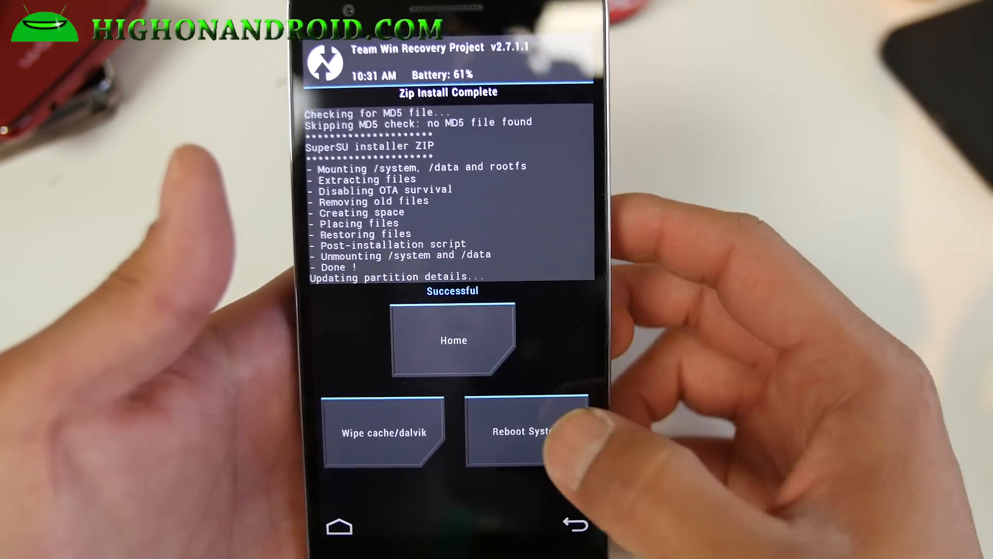
click(527, 429)
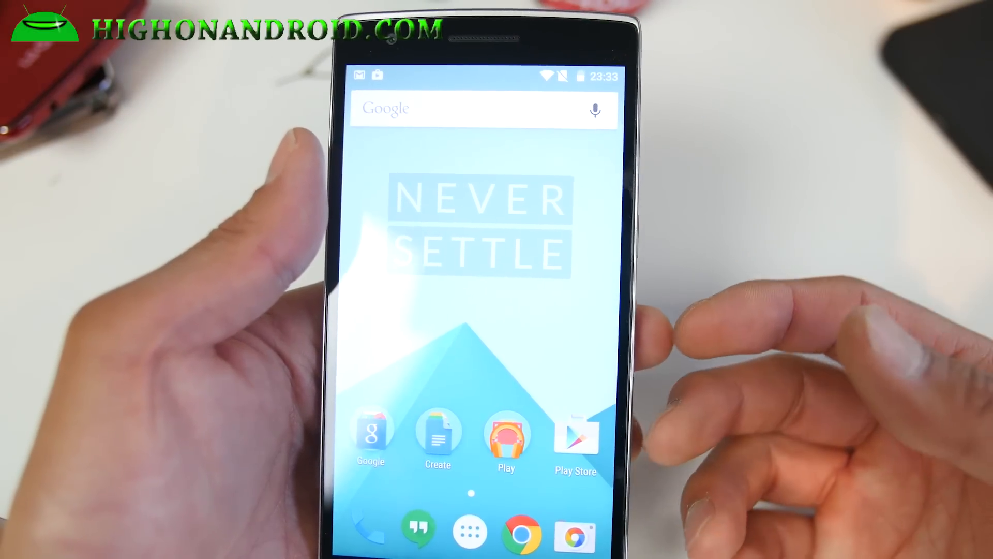
- Show the app drawer's second page where the SuperSU app is listed
click(484, 530)
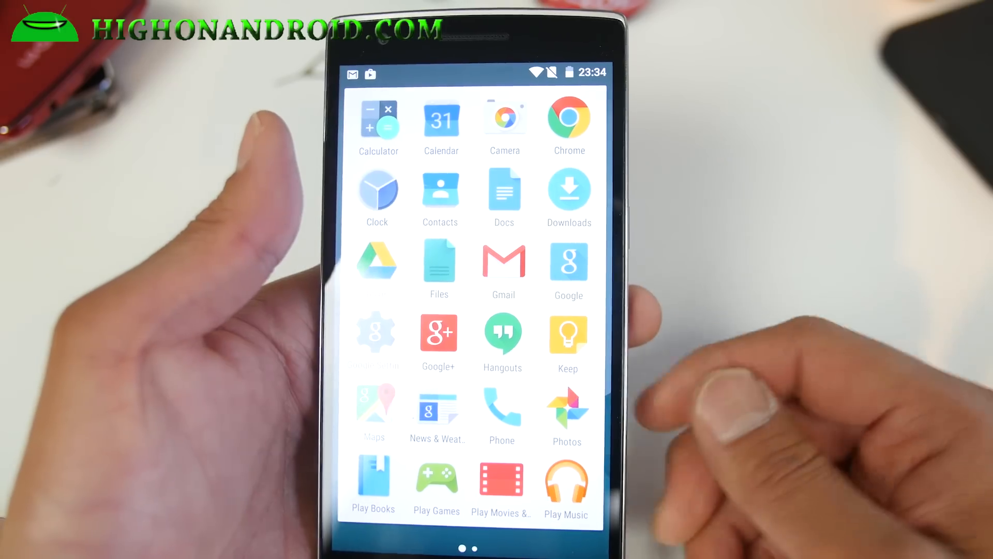
scroll(left, 3)
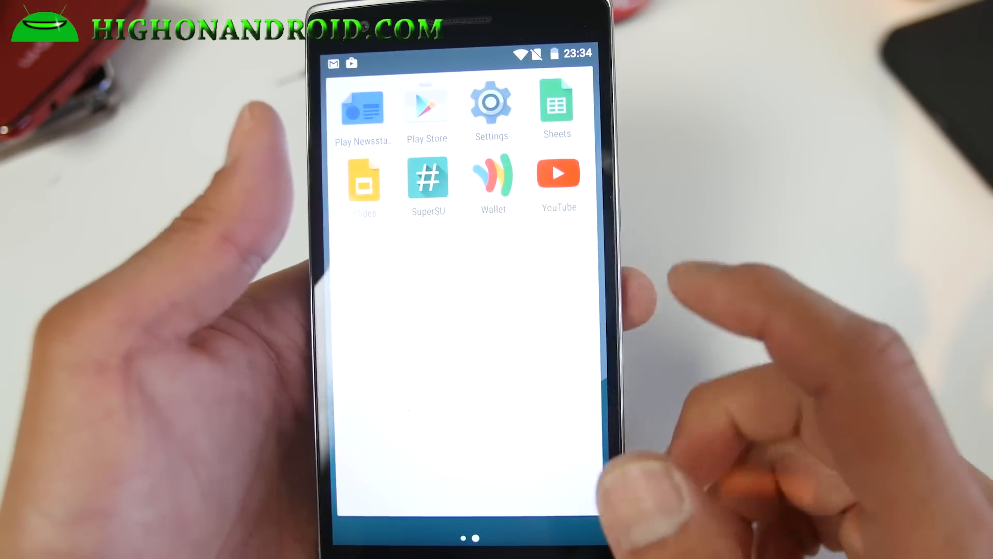